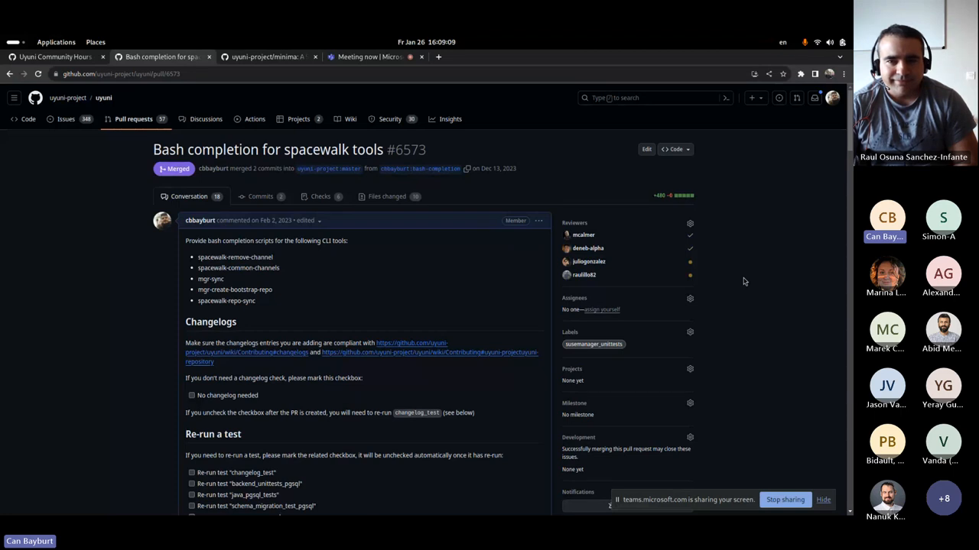
mouse_move(771, 282)
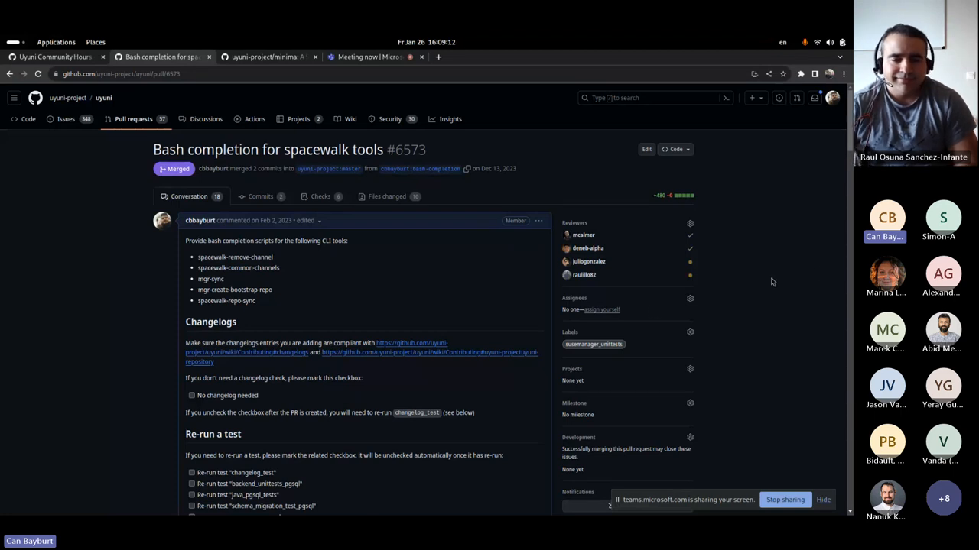
- Tile a GNOME Terminal window on the right half, beside pull request #6573
left_click_drag(197, 289, 256, 300)
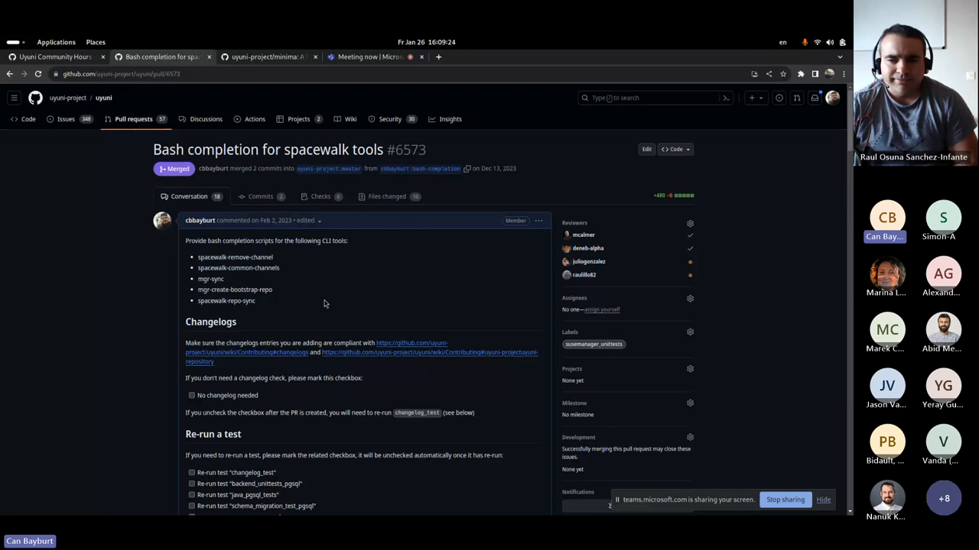
mouse_move(363, 294)
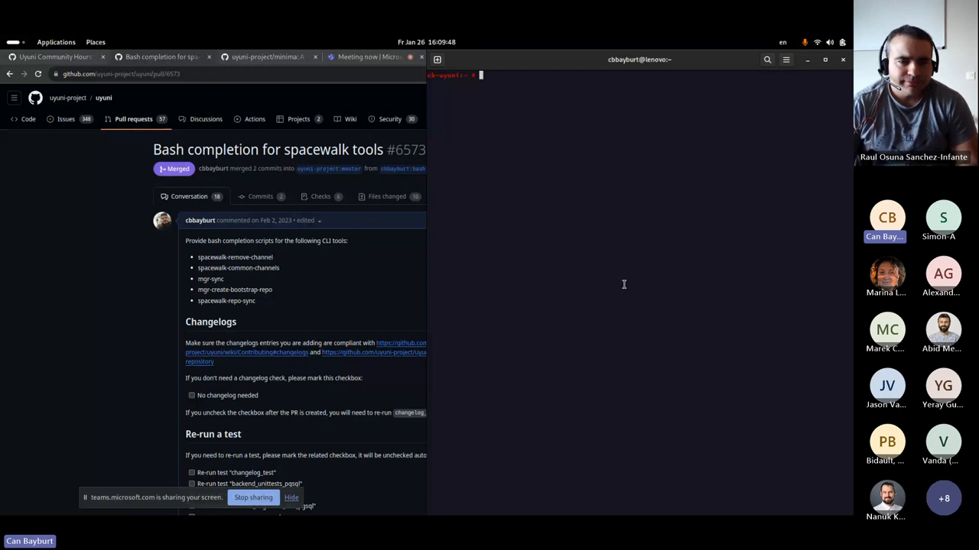
- Tab-complete 'spac' to spacewalk-common-channels and run it to print its options and examples
type("spacewalk-common-channels")
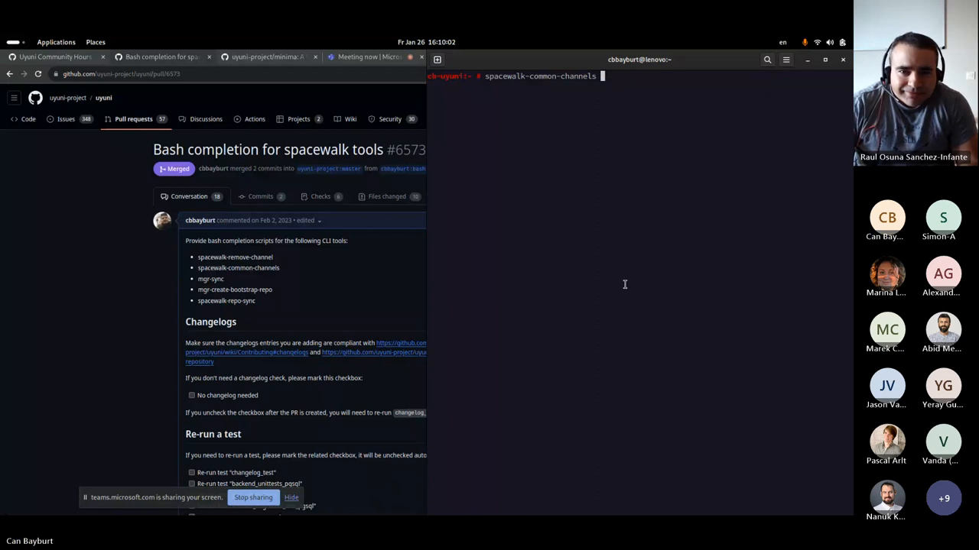
key("Return")
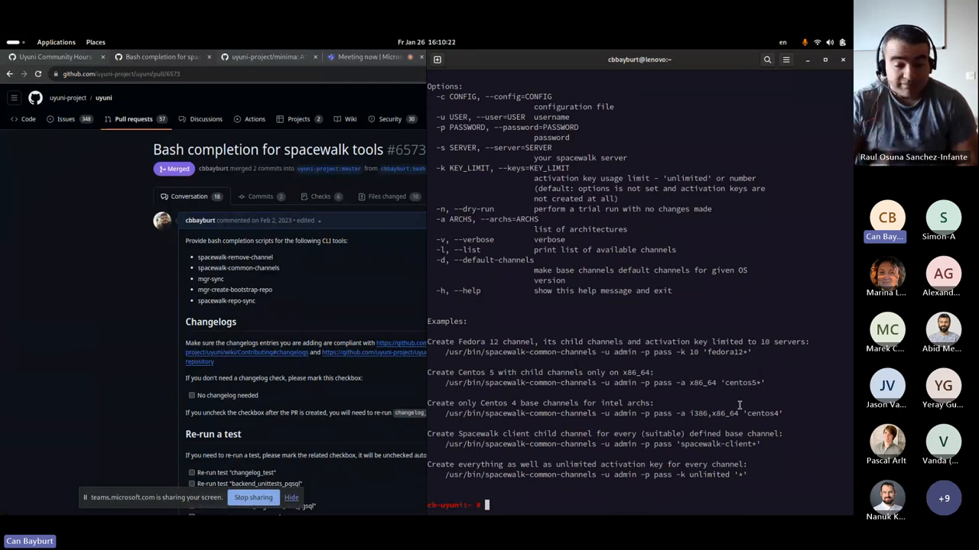
- Type spacewalk-common-channels with --user, --password and --archs= to list aarch64, i386, x86_64 completions
type("spacewalk-common-channels")
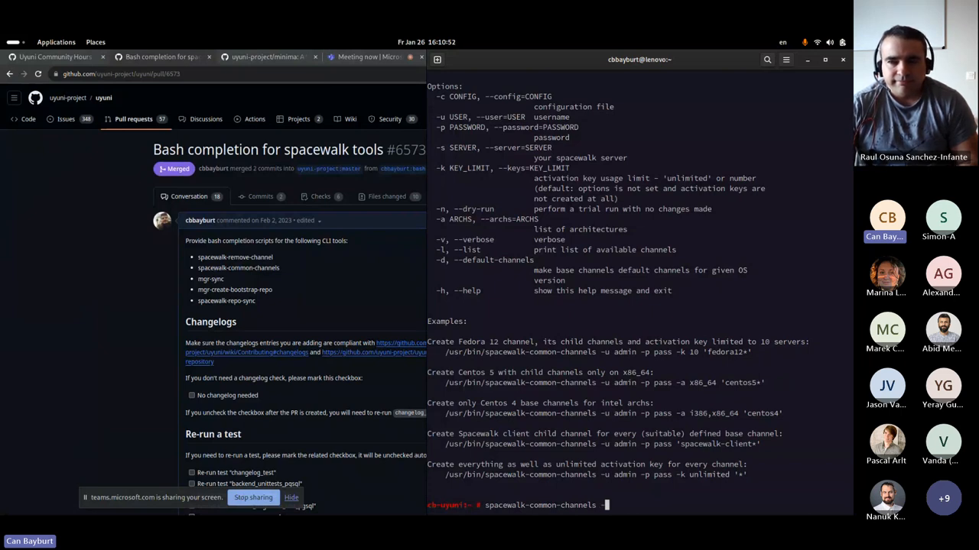
type("-user=user")
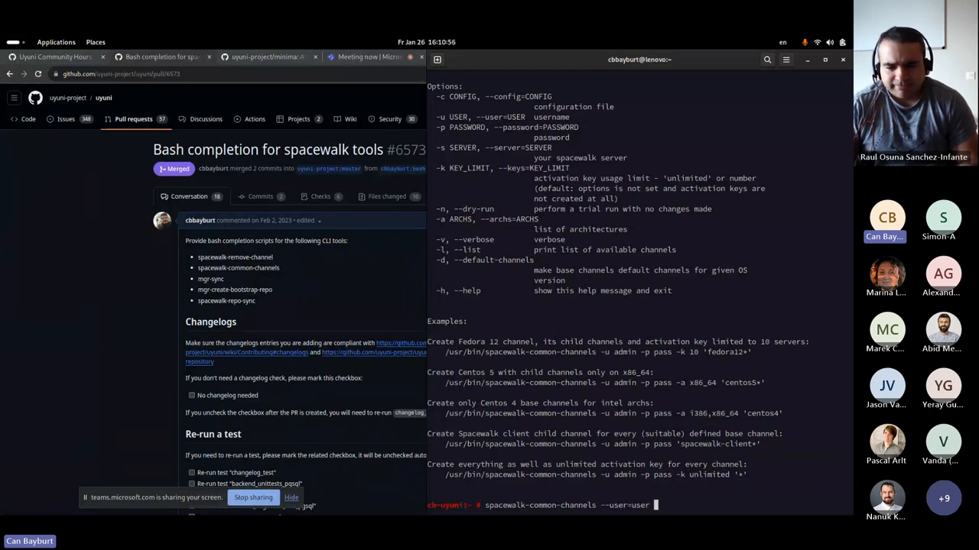
type("--password=pass")
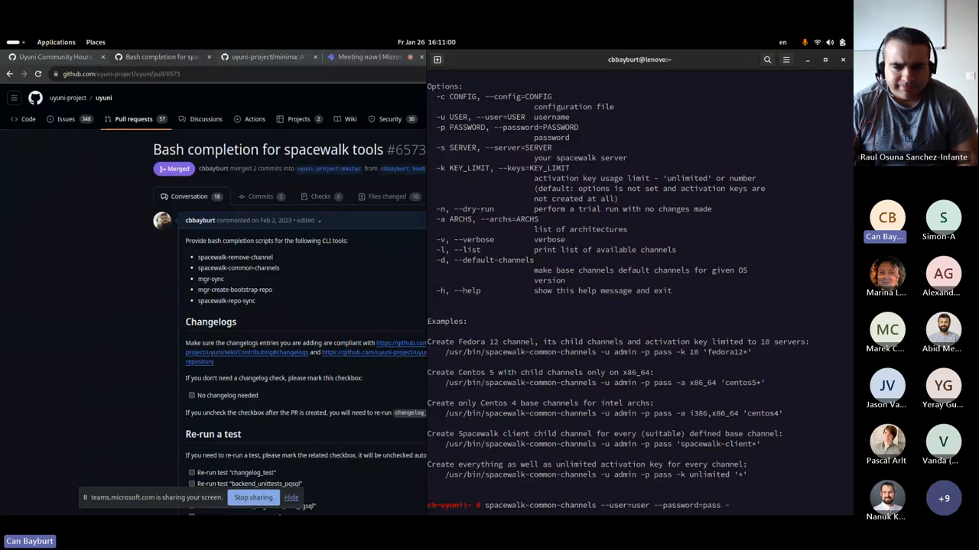
type("--archs=")
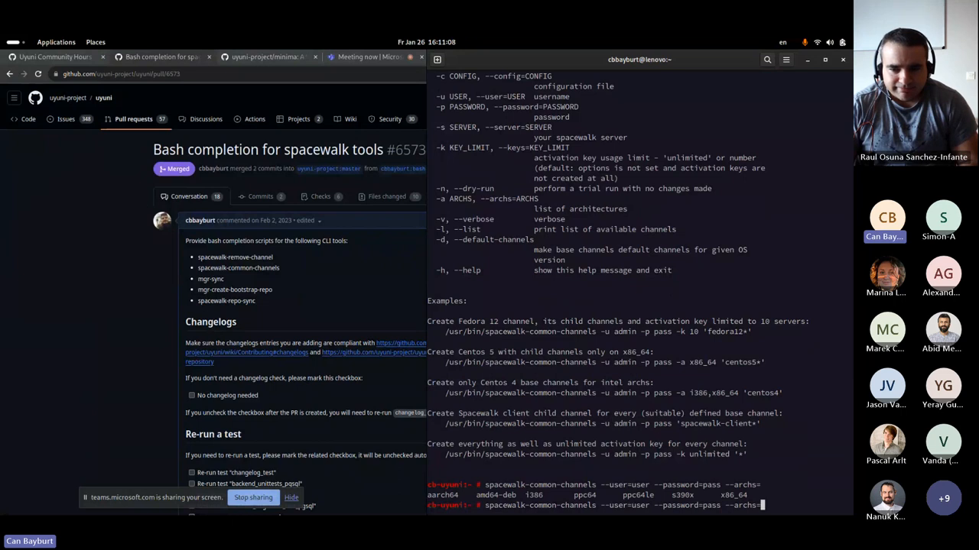
- Show almalinux channel completions for x86_64, then mgr-sync subcommands add, delete, list, refresh, sync
type("x86_64")
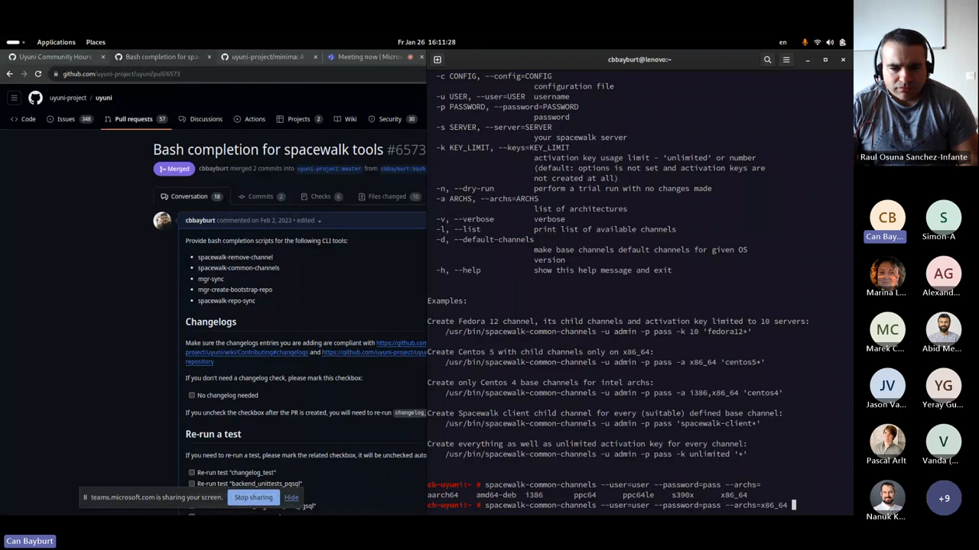
type("almalinux9 almalinux9-appstream almalinux9-uyuni-client*^C")
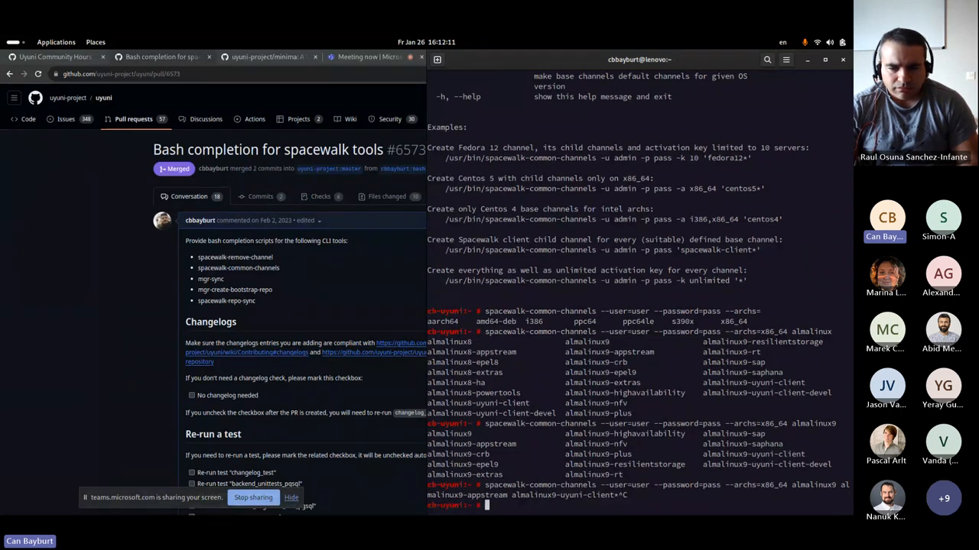
type("mgr-sync")
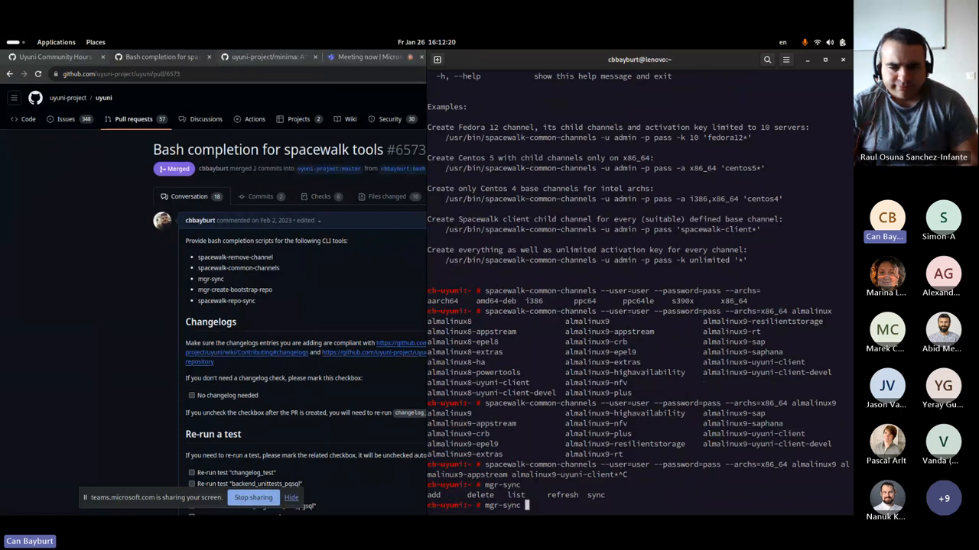
- Type 'ad' after mgr-sync, then hide the terminal so pull request #6573 fills the browser
type("ad")
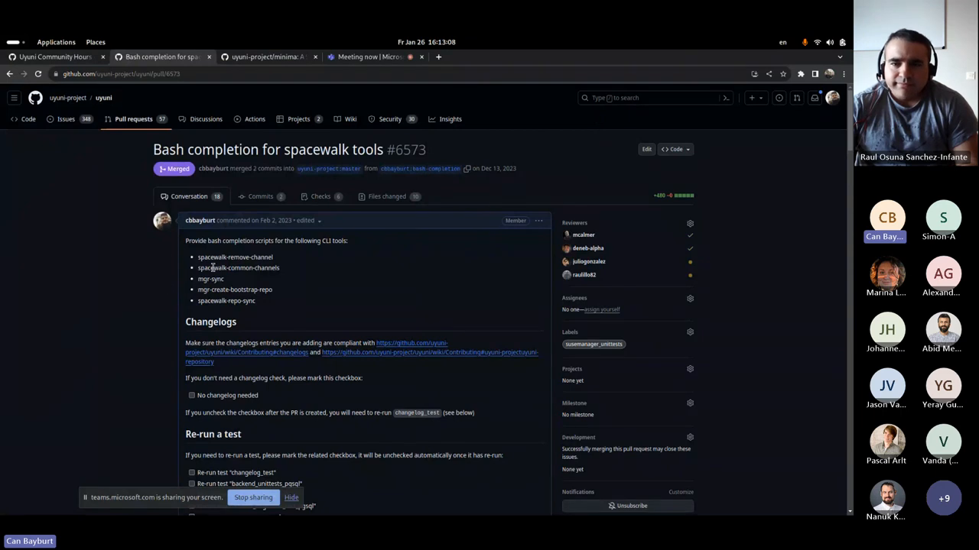
mouse_move(152, 310)
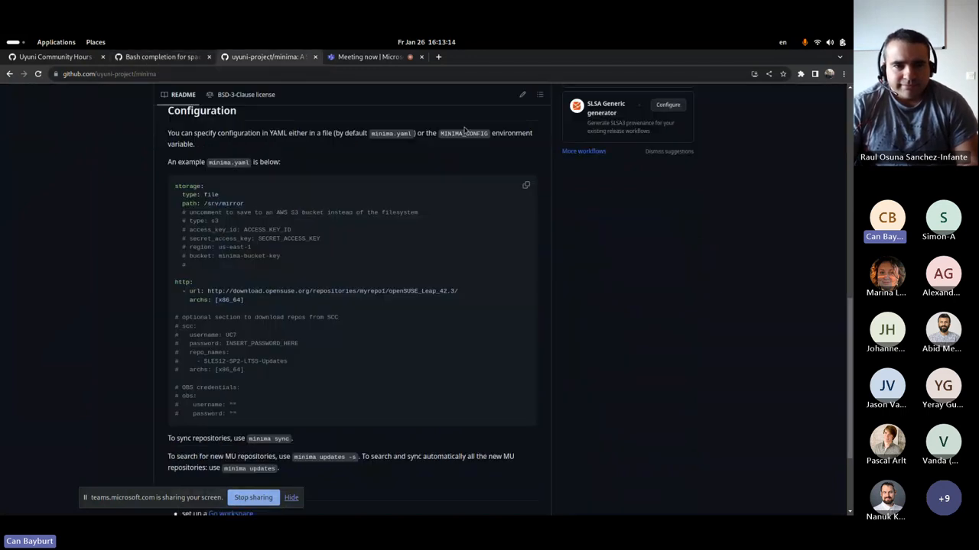
- Scroll the minima README from the repository manager description to its YAML configuration example
scroll("up", 3)
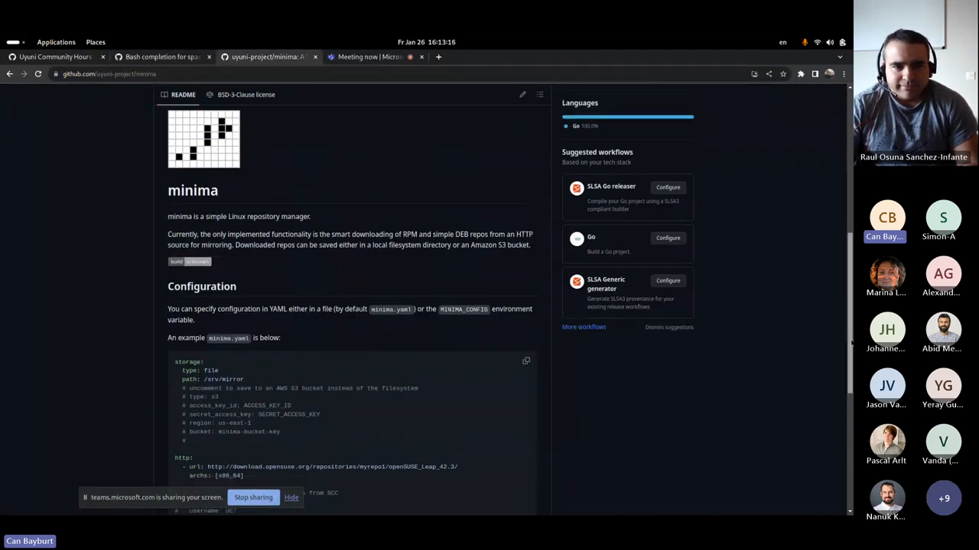
scroll("up", 3)
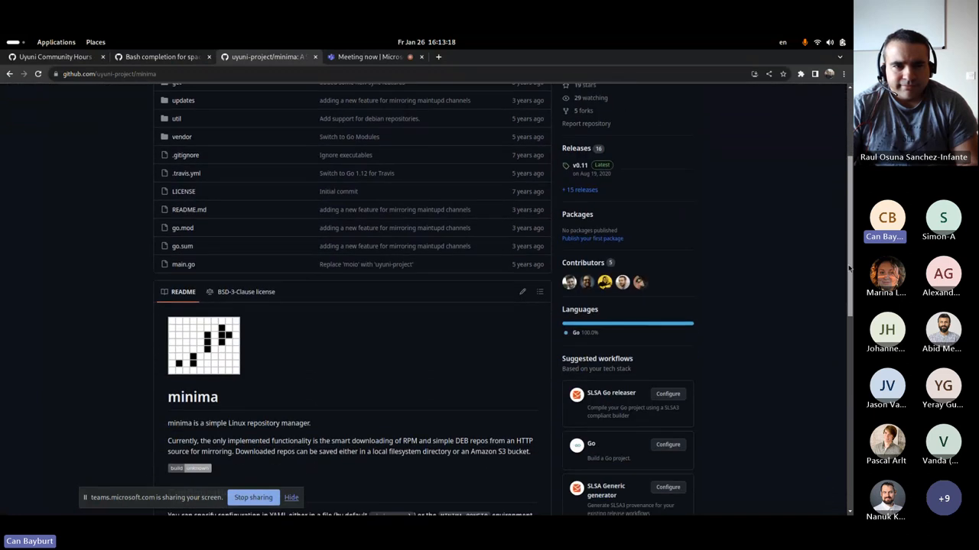
scroll("down", 3)
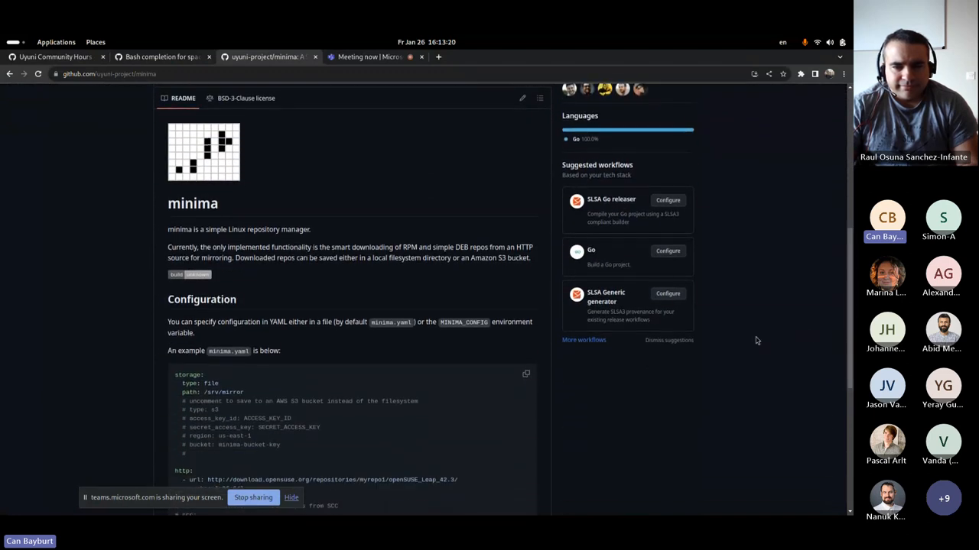
mouse_move(656, 426)
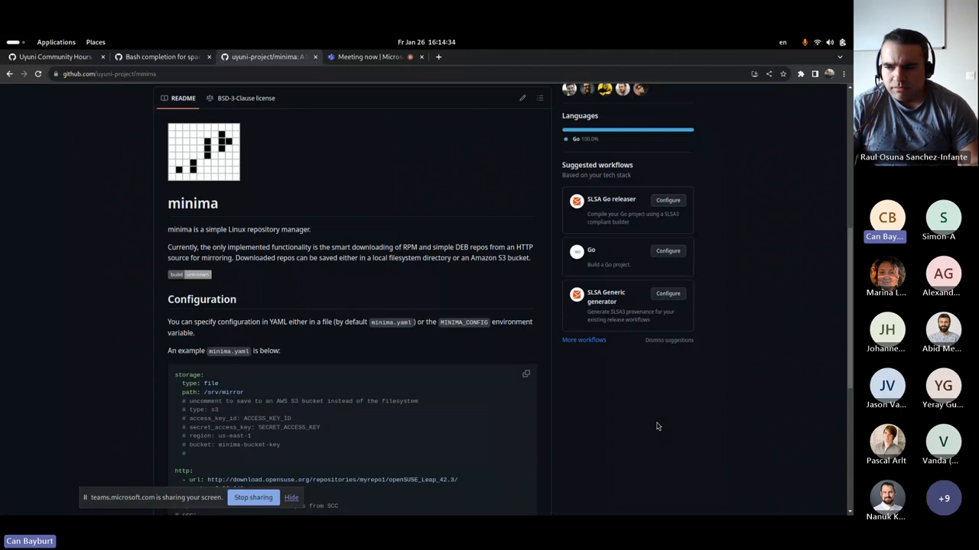
mouse_move(648, 416)
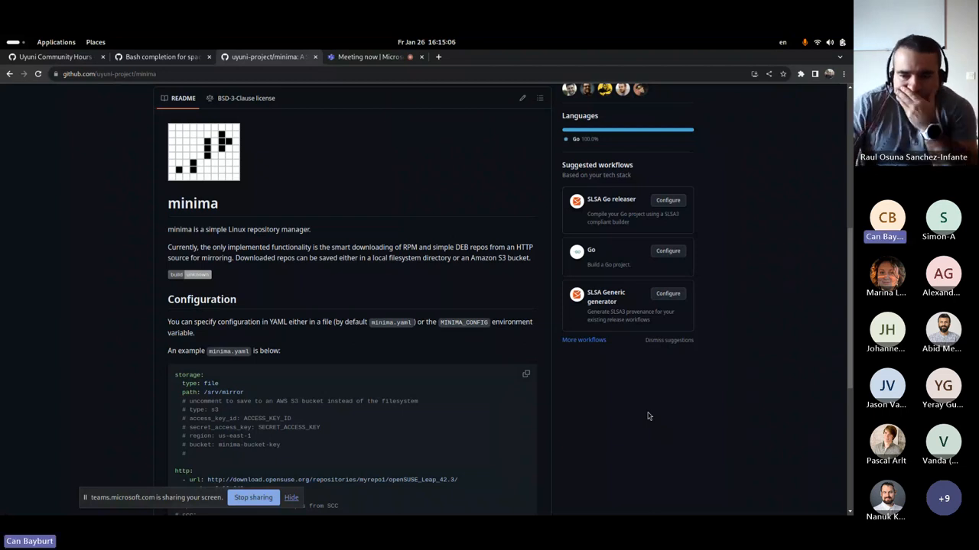
mouse_move(692, 459)
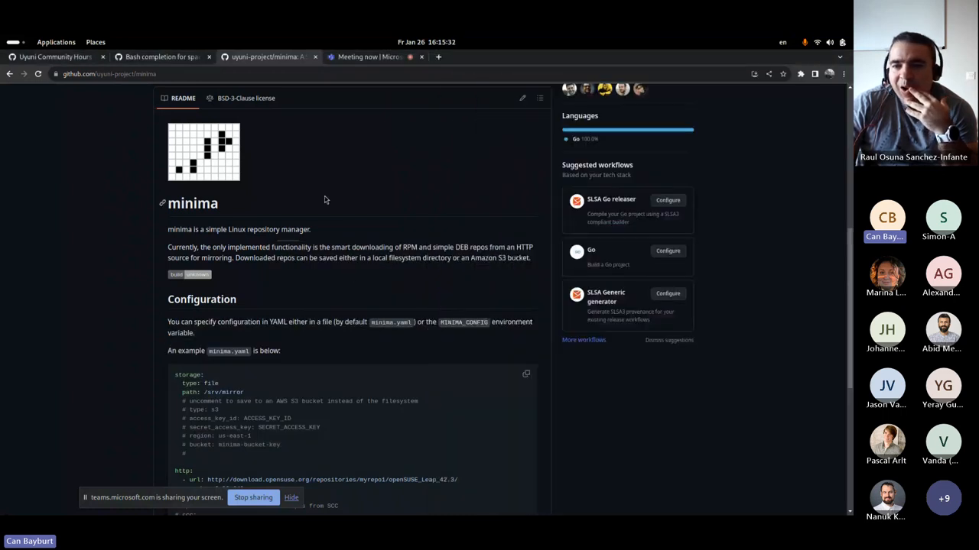
mouse_move(179, 129)
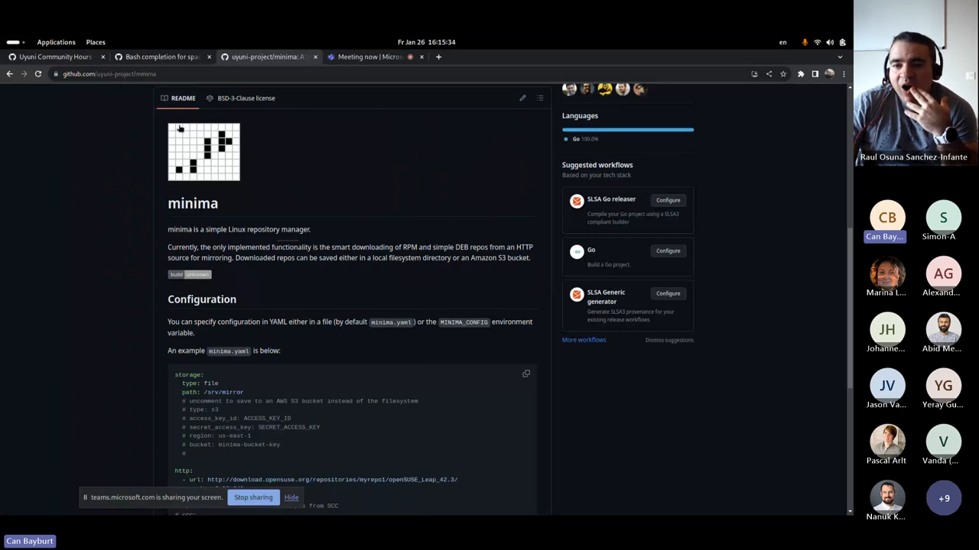
scroll("down", 3)
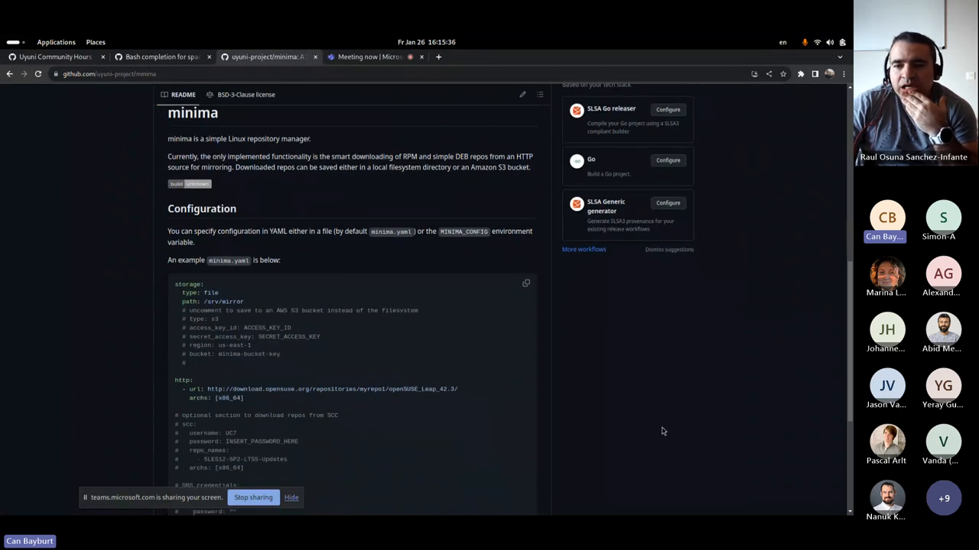
scroll("up", 3)
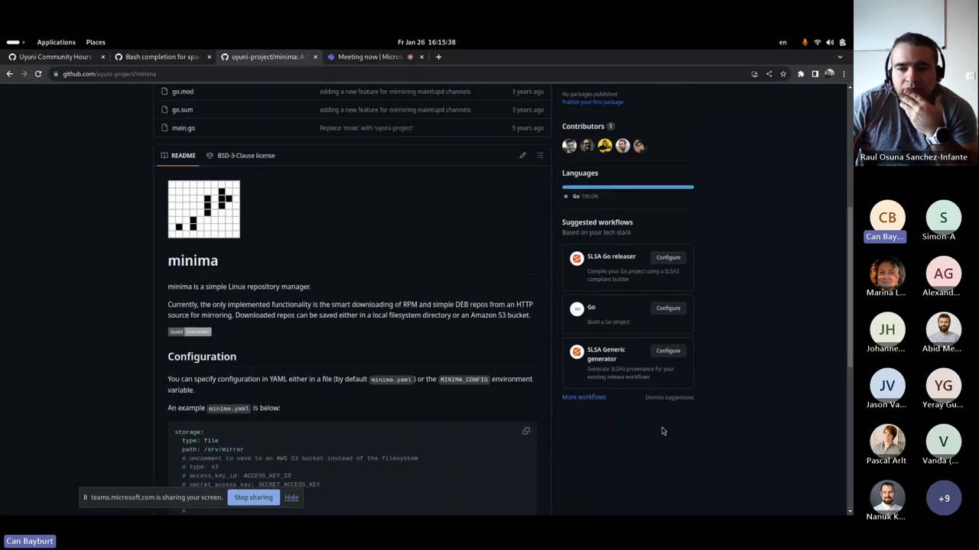
scroll("down", 3)
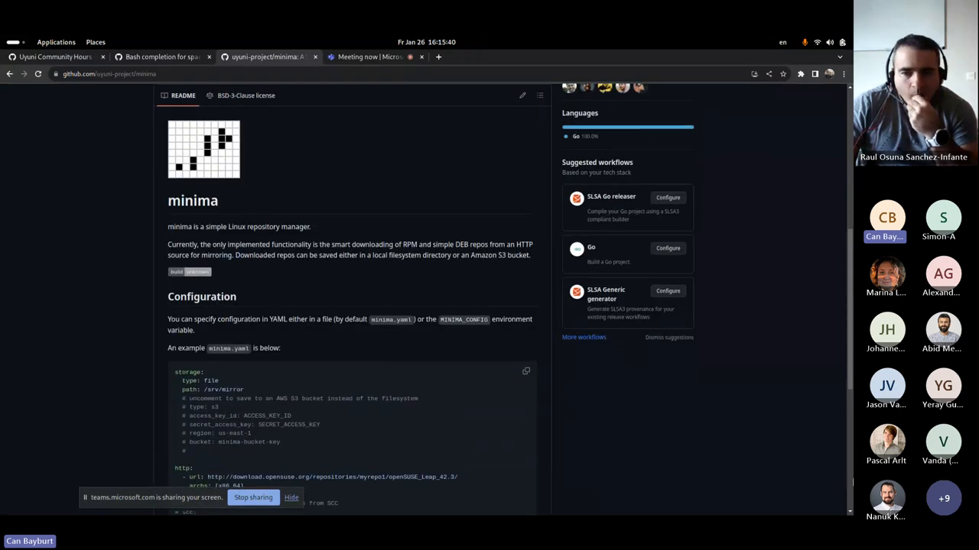
scroll("down", 3)
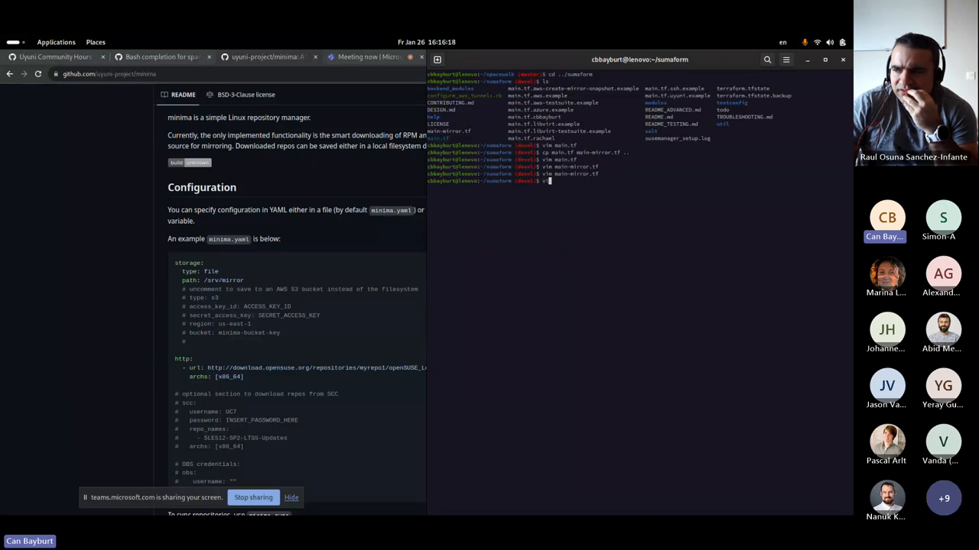
- Inspect main.tf in vim, then SSH into the cb-mirror machine
type("vim main.tf")
type("ssh cb-mirror")
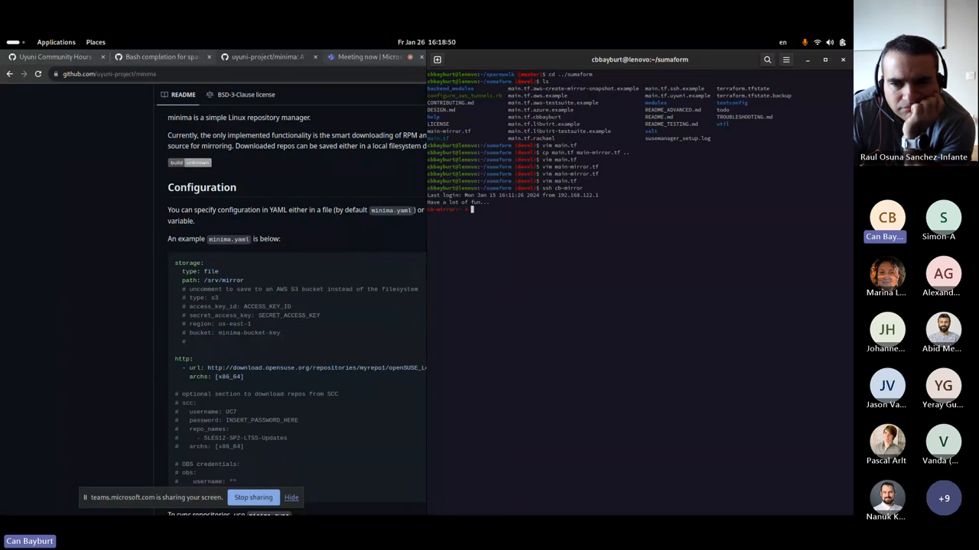
- Open /etc/minima.yaml in vim and scroll through SLE, SUSE Manager, AlmaLinux and Rocky entries
type("vim /etc/")
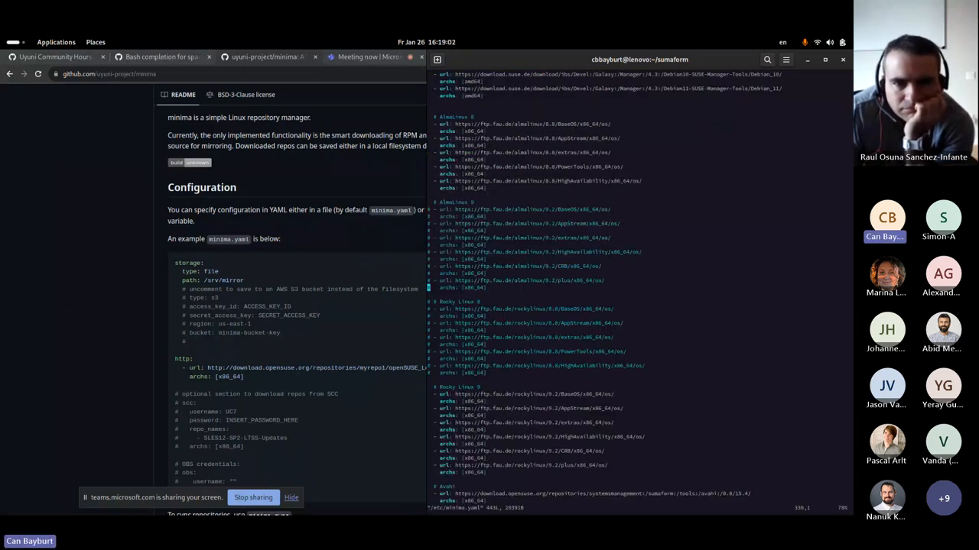
scroll("down", 3)
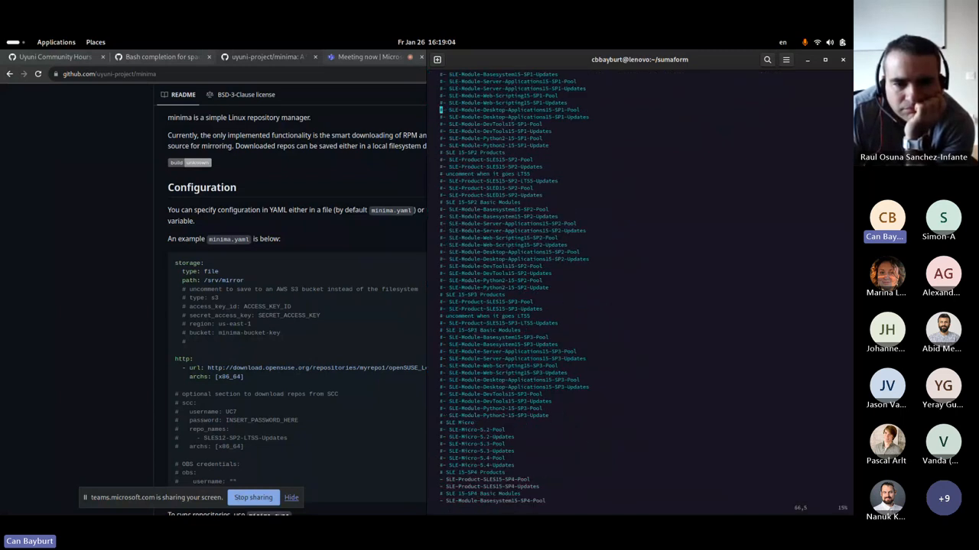
scroll("down", 3)
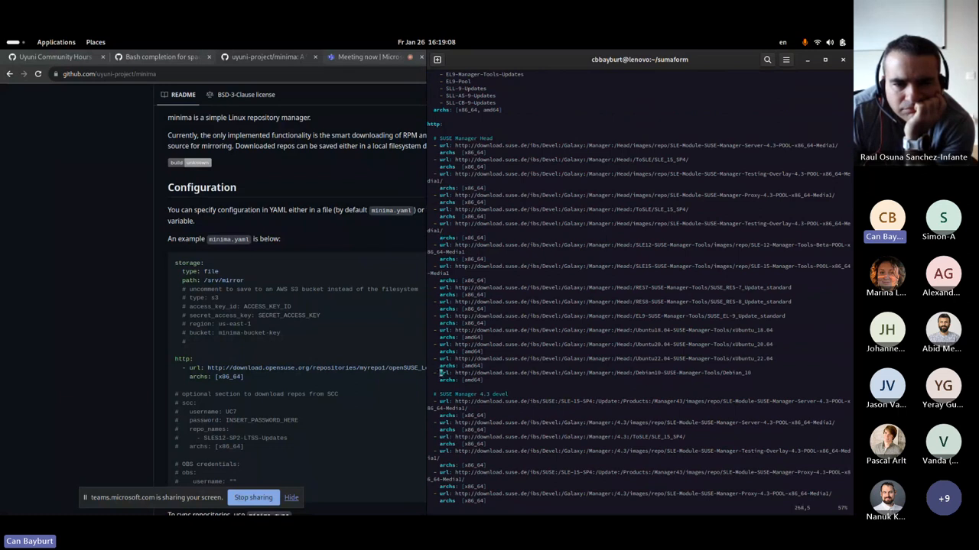
scroll("down", 3)
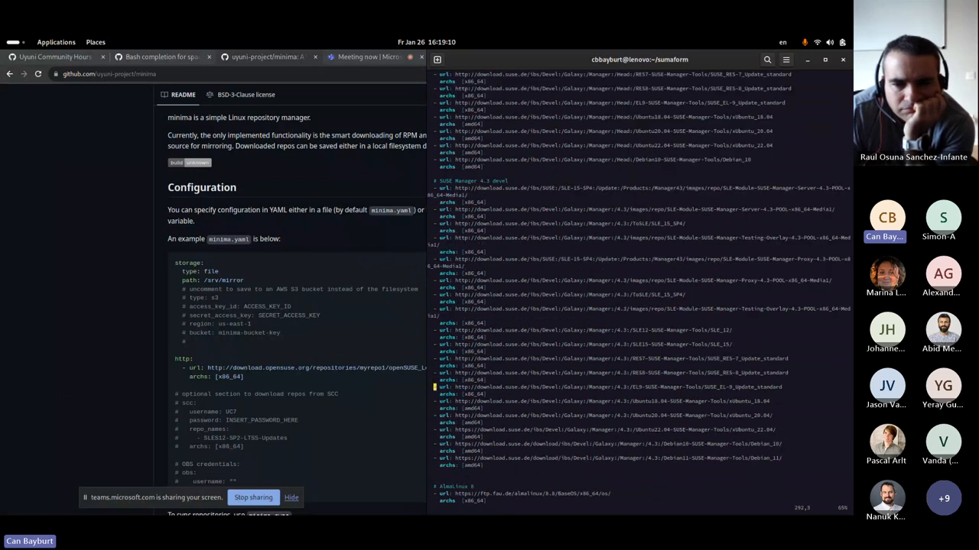
scroll("down", 3)
type("a2enmod")
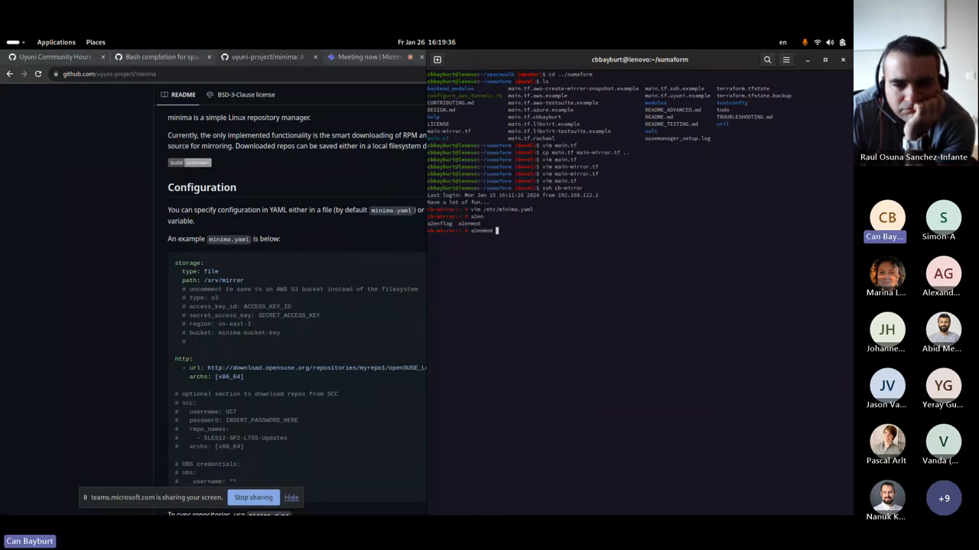
- Run a2enmod for proxy and proxy_http, confirming both are enabled, then begin vim /etc/apache2/
type("prod")
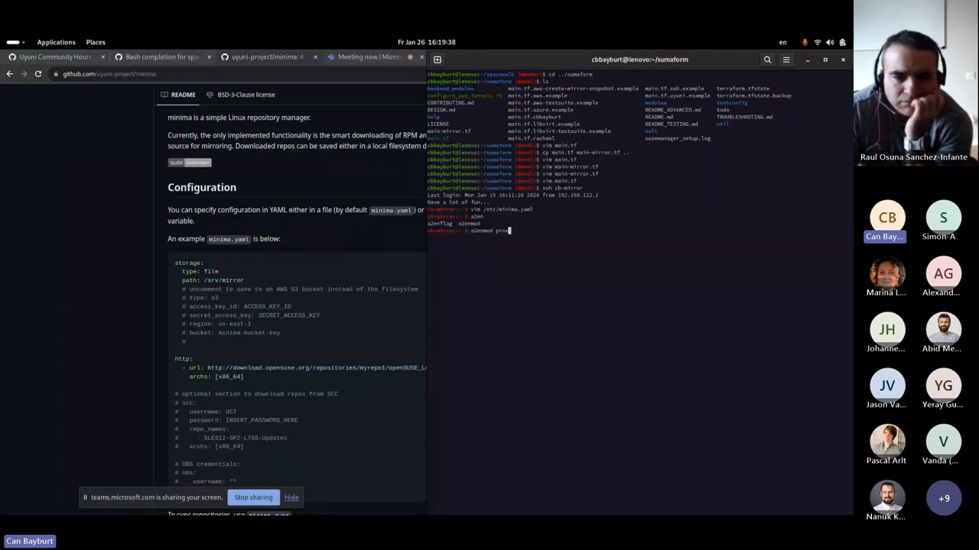
key("Return")
type("vim /etc/")
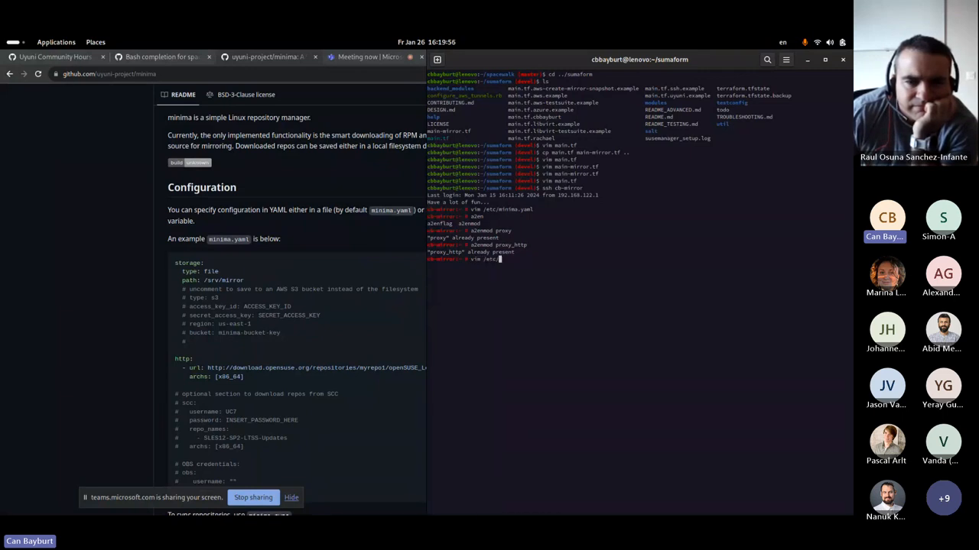
type("apache2/")
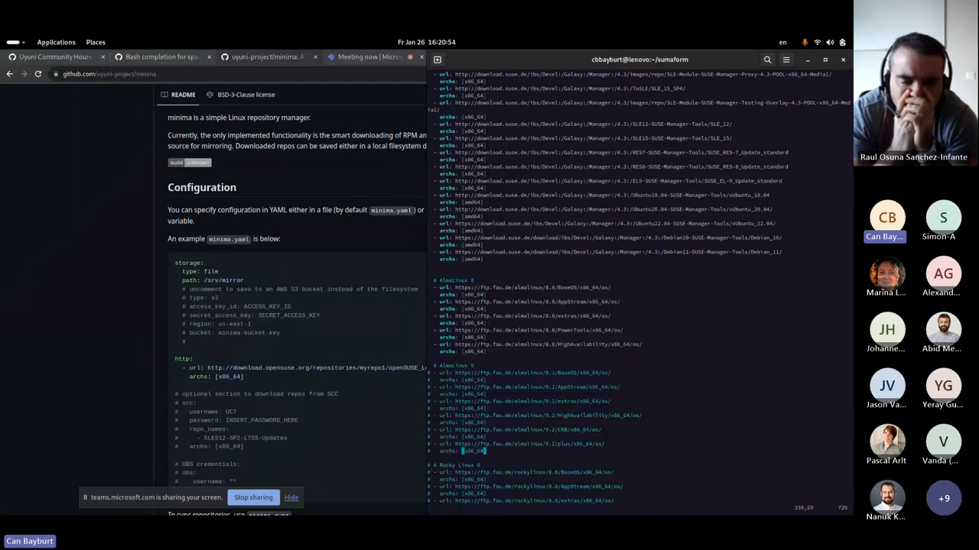
mouse_move(579, 320)
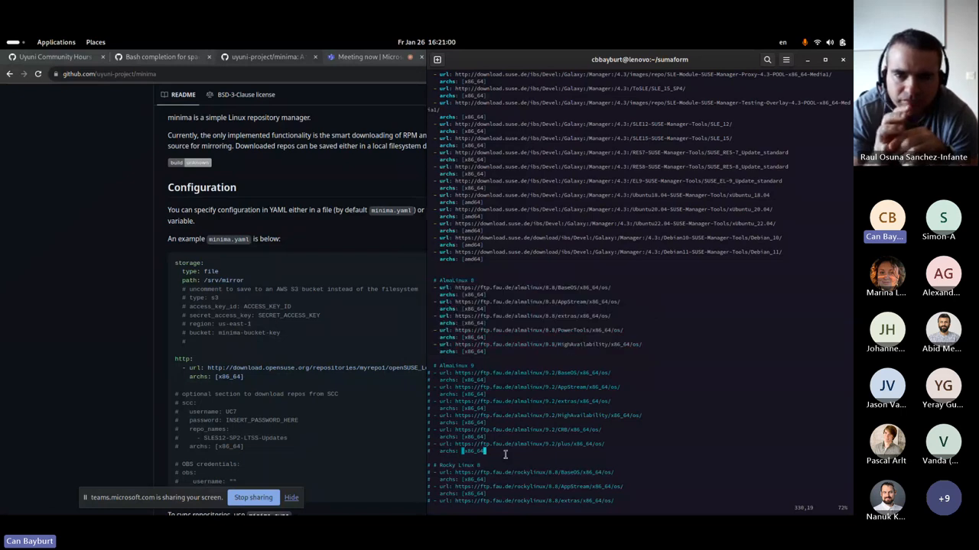
mouse_move(515, 453)
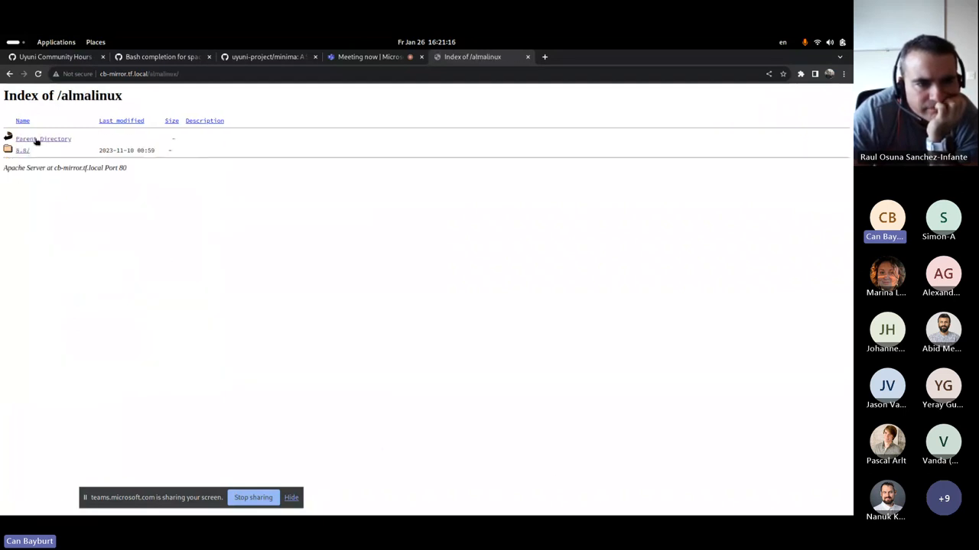
mouse_move(22, 150)
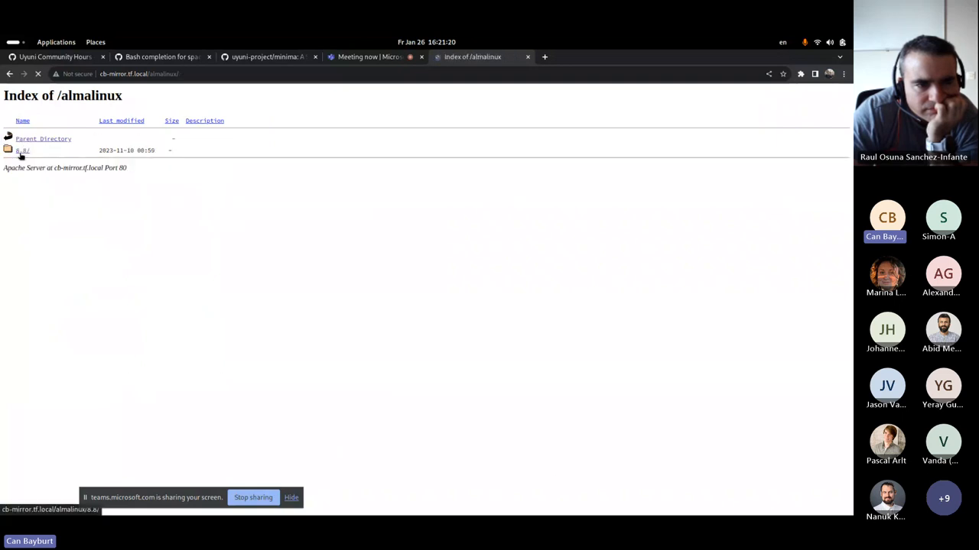
- Show the /almalinux/9.2 mirror index and highlight its upstream host ftp.fau.de in the footer
left_click(256, 73)
type("9.2/")
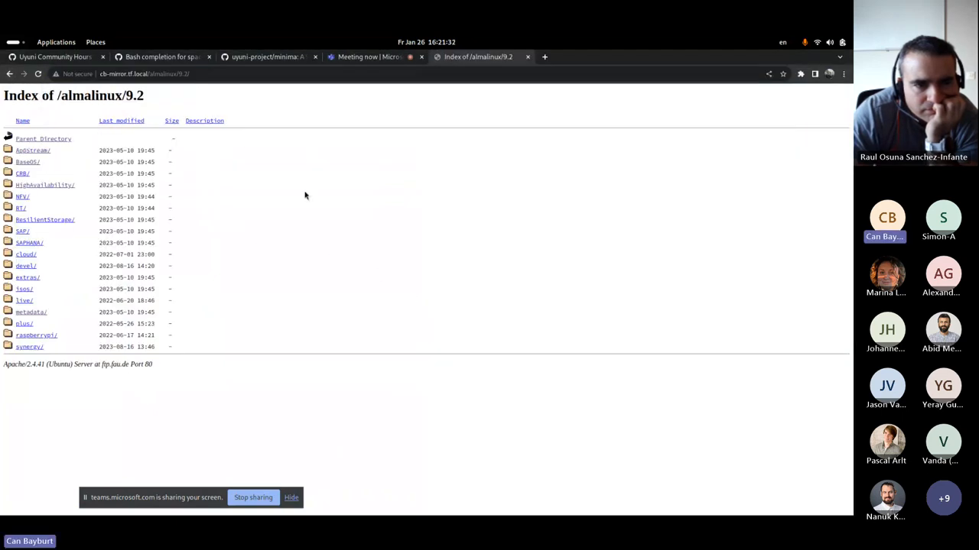
mouse_move(286, 226)
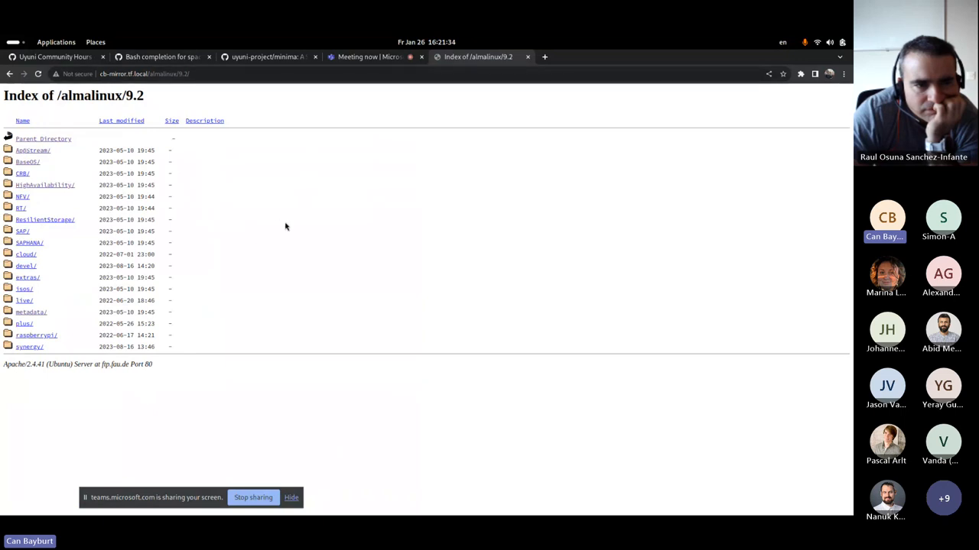
mouse_move(254, 204)
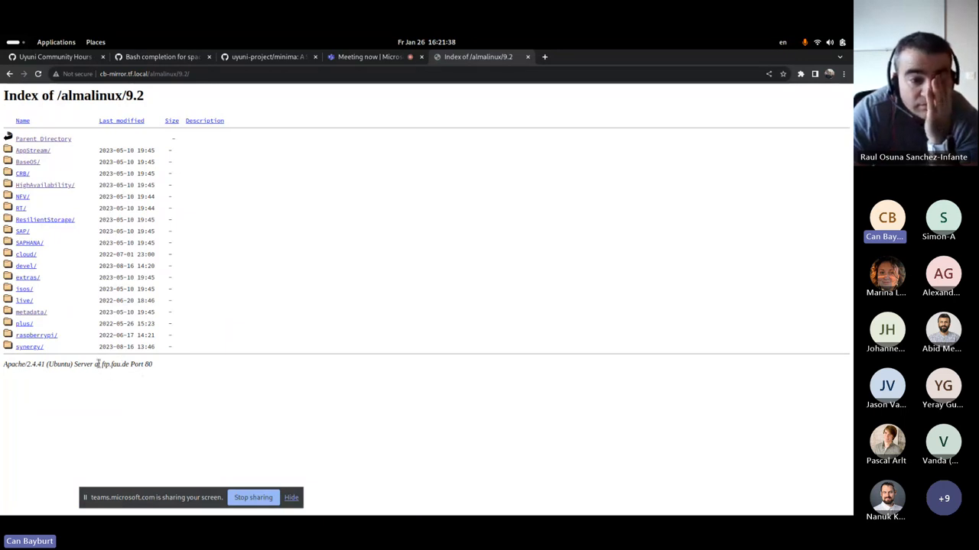
double_click(115, 364)
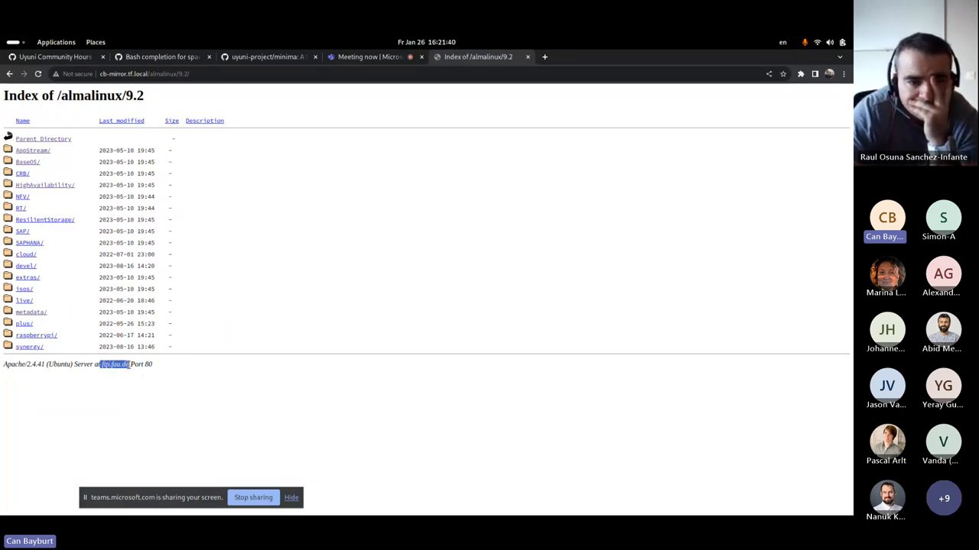
mouse_move(211, 406)
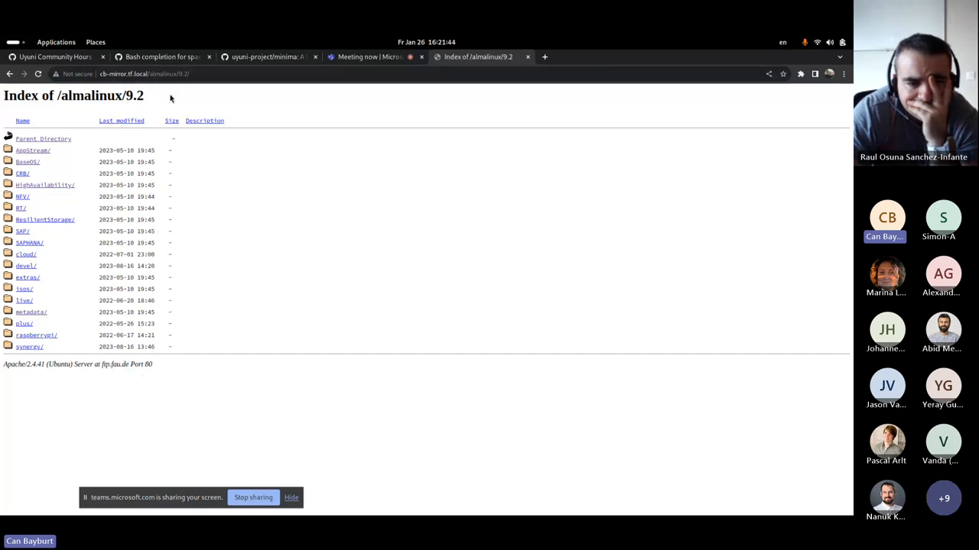
mouse_move(207, 100)
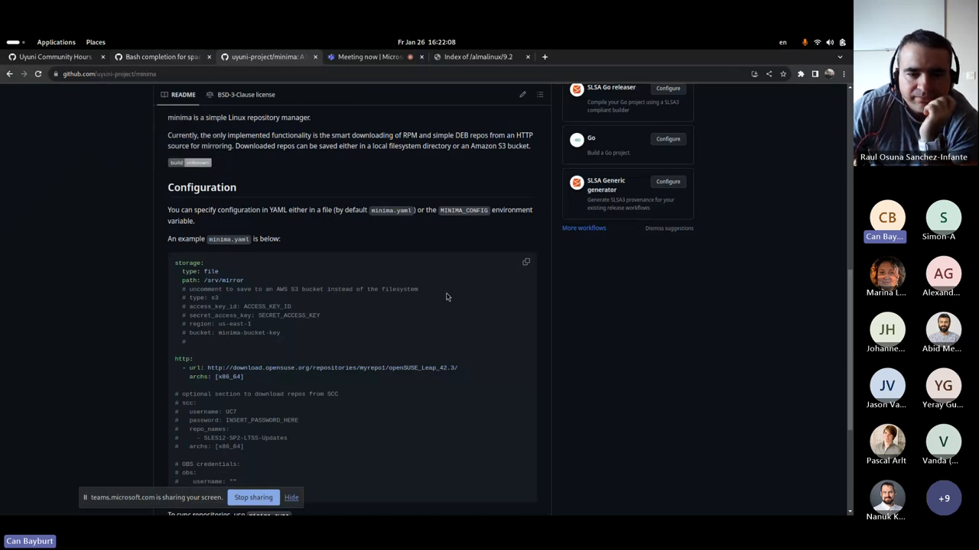
mouse_move(489, 332)
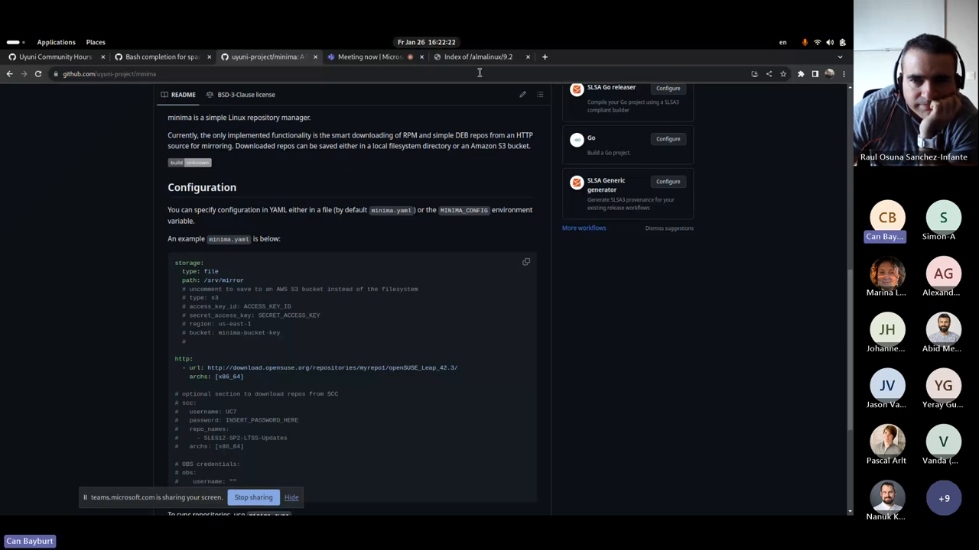
mouse_move(654, 358)
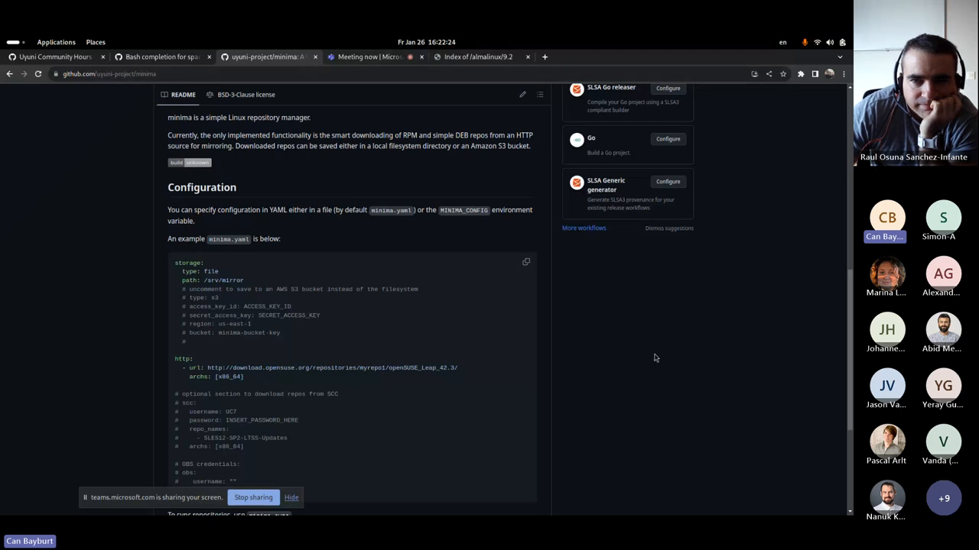
mouse_move(525, 111)
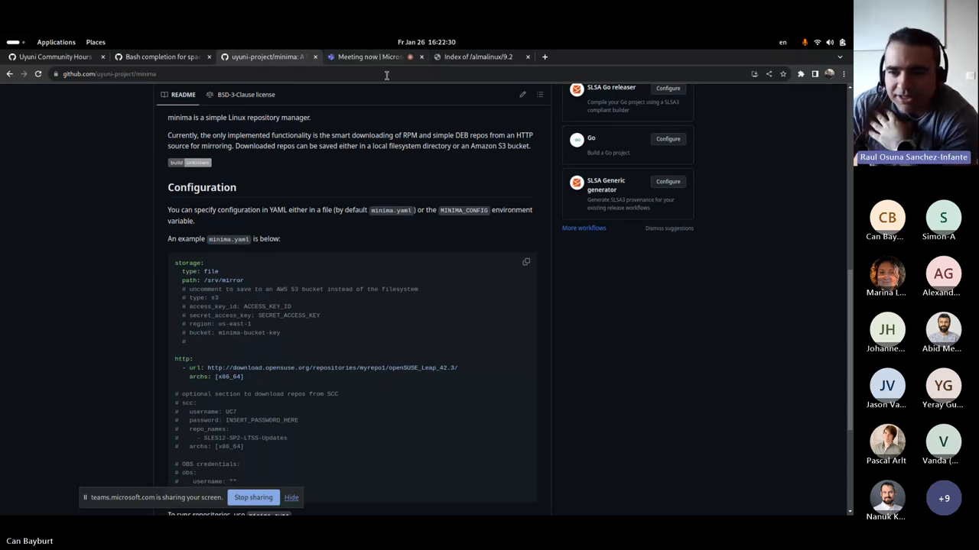
- Switch to the uyuni-project/minima tab showing the example minima.yaml with storage and http settings
left_click(370, 56)
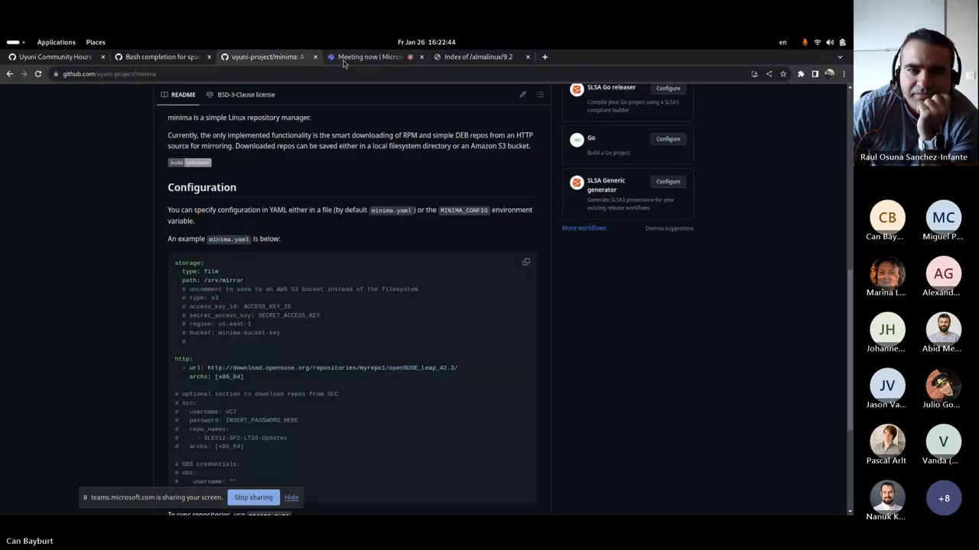
- Bring the 'Meeting now' Teams window forward for Q&A, then stop sharing the screen
left_click(371, 56)
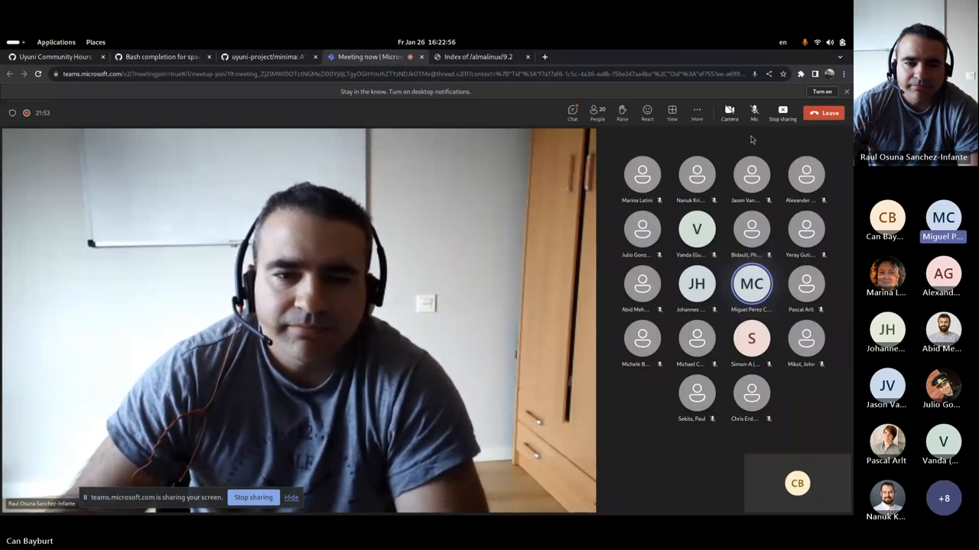
mouse_move(754, 113)
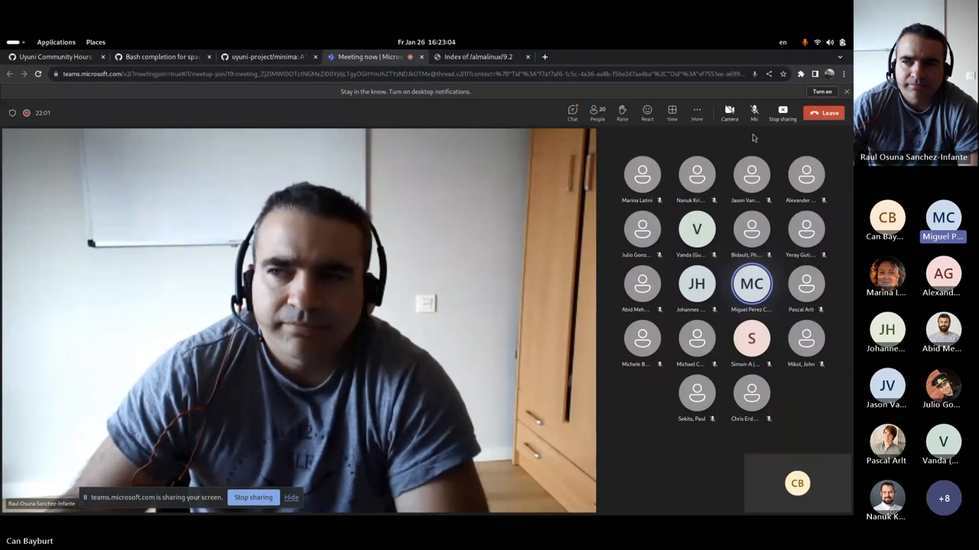
mouse_move(753, 113)
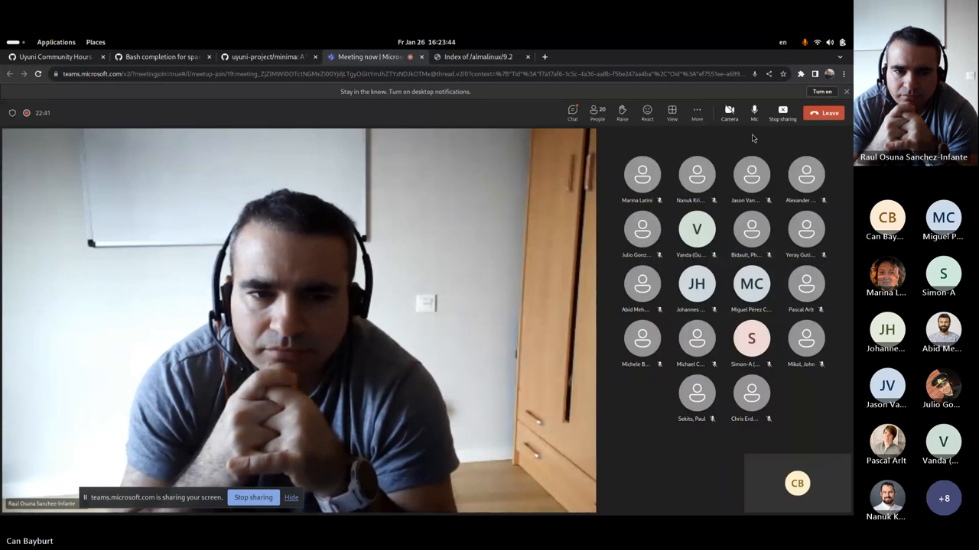
left_click(754, 109)
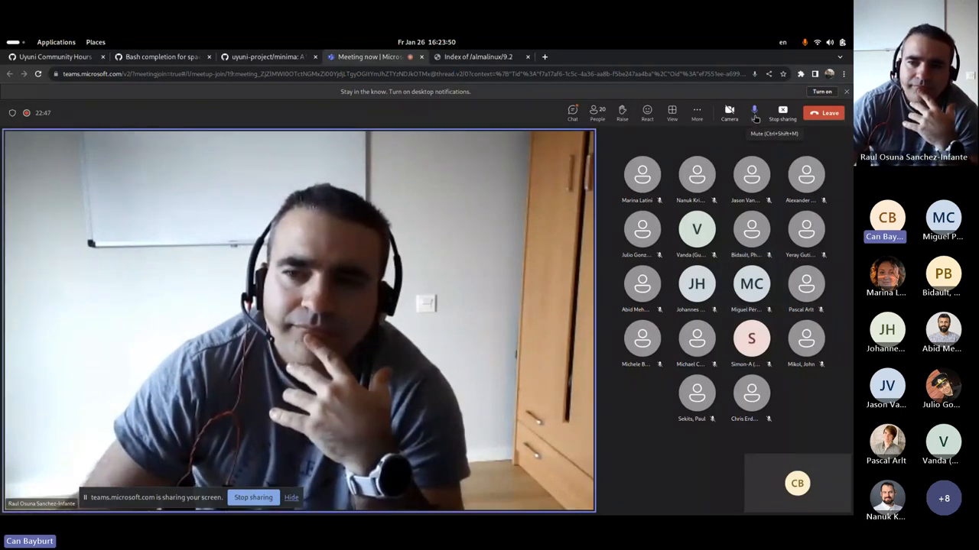
left_click(755, 109)
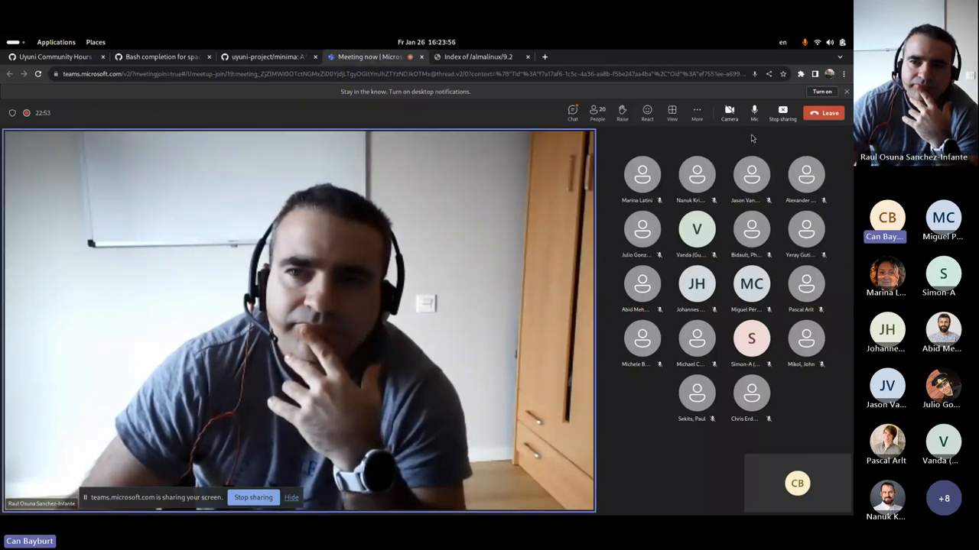
mouse_move(782, 113)
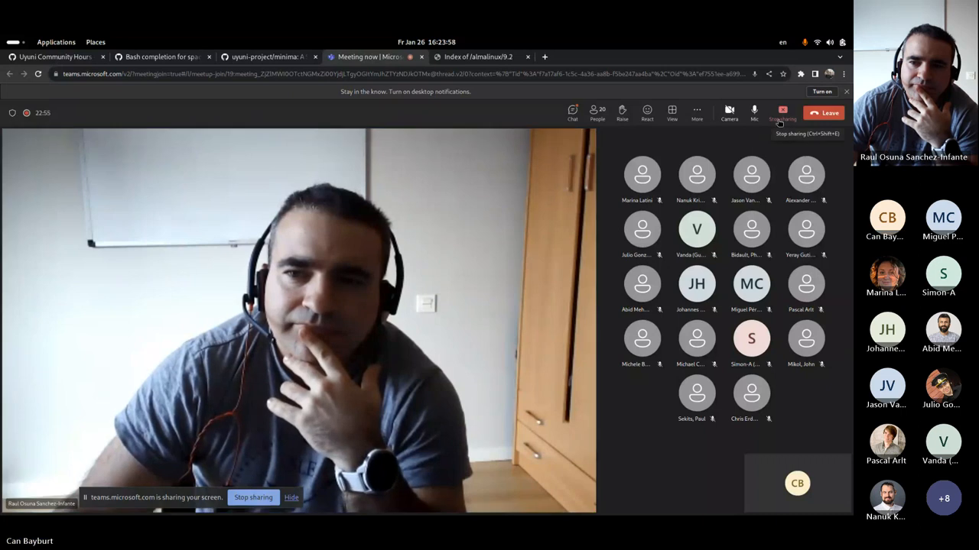
left_click(782, 113)
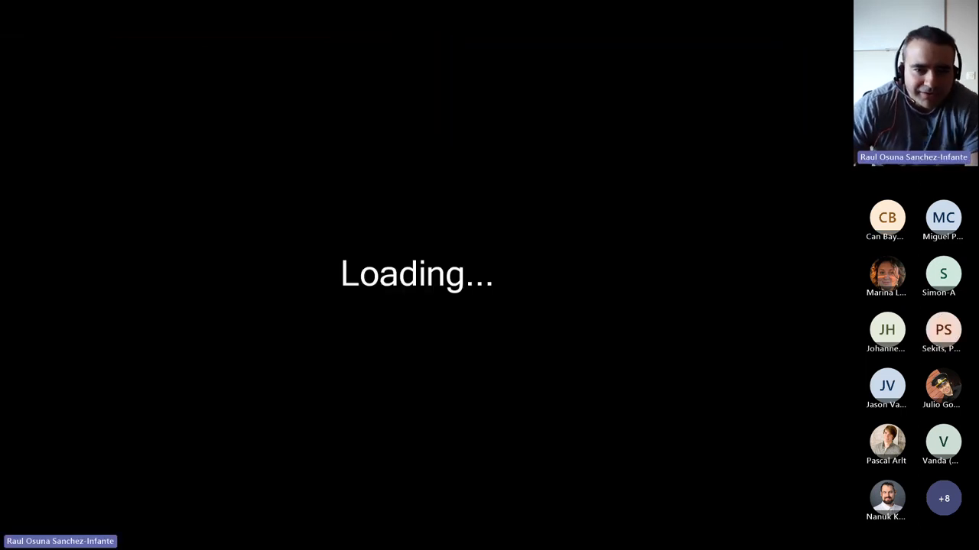